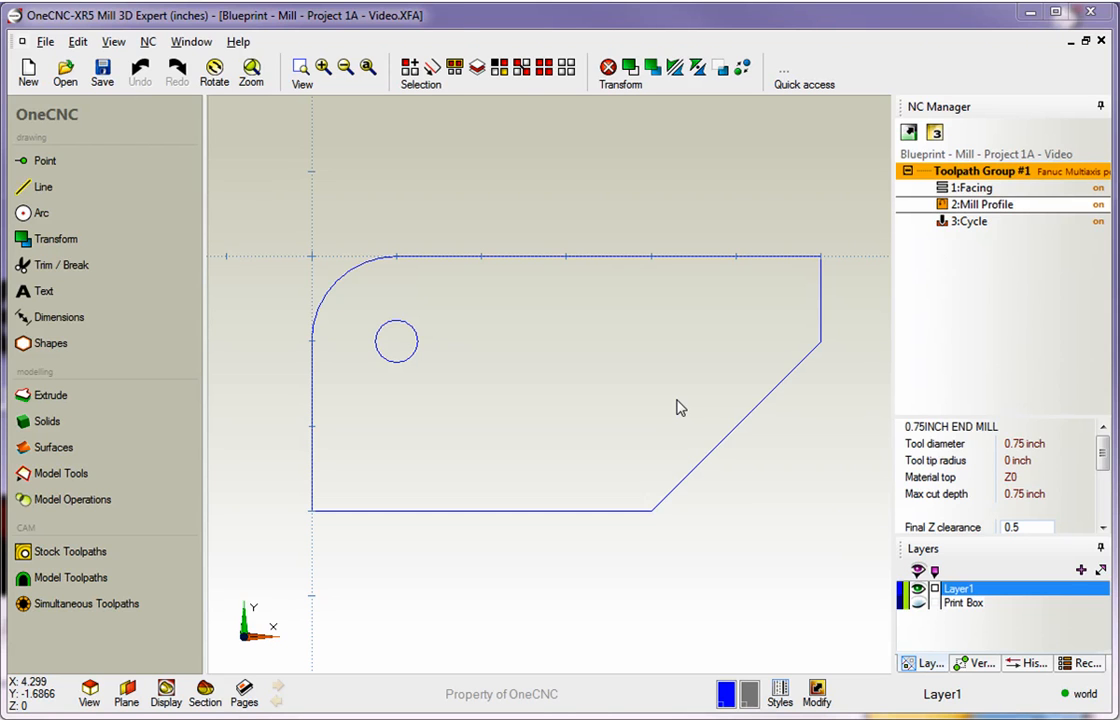
mouse_move(730, 416)
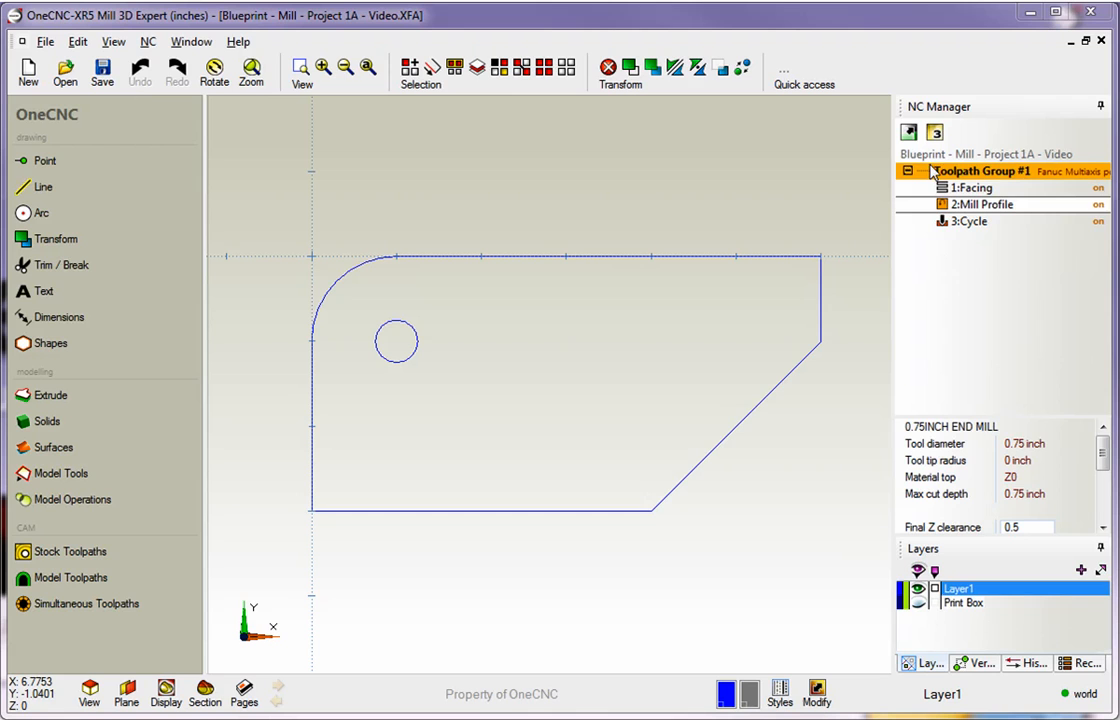
mouse_move(926, 260)
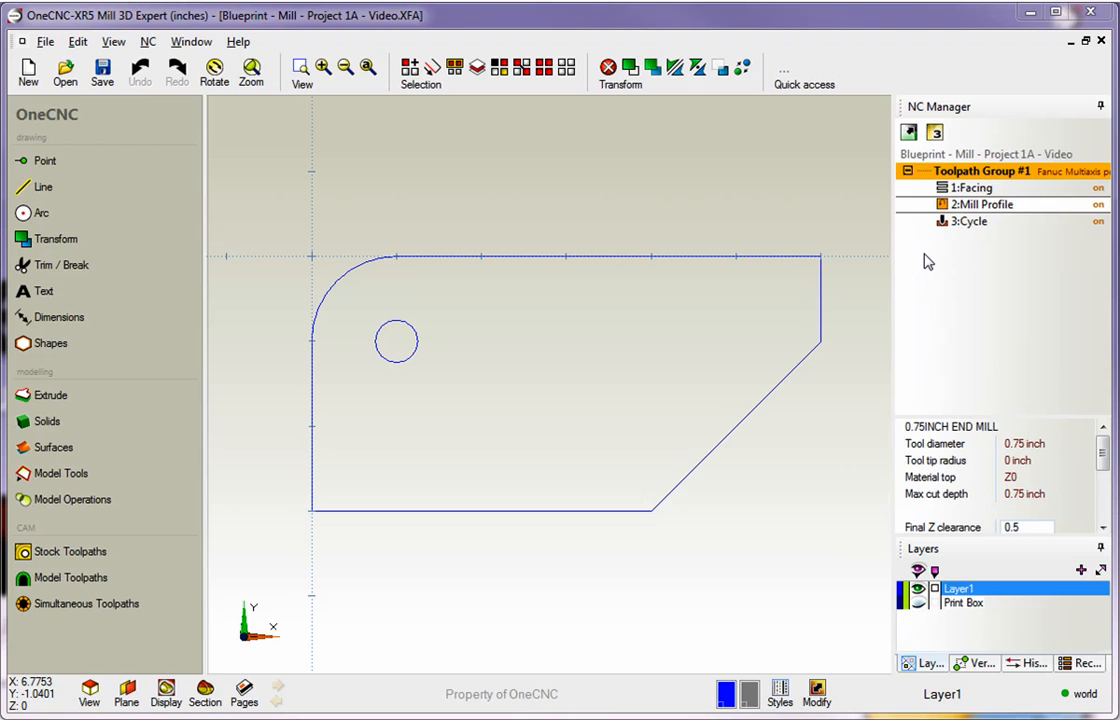
mouse_move(988, 196)
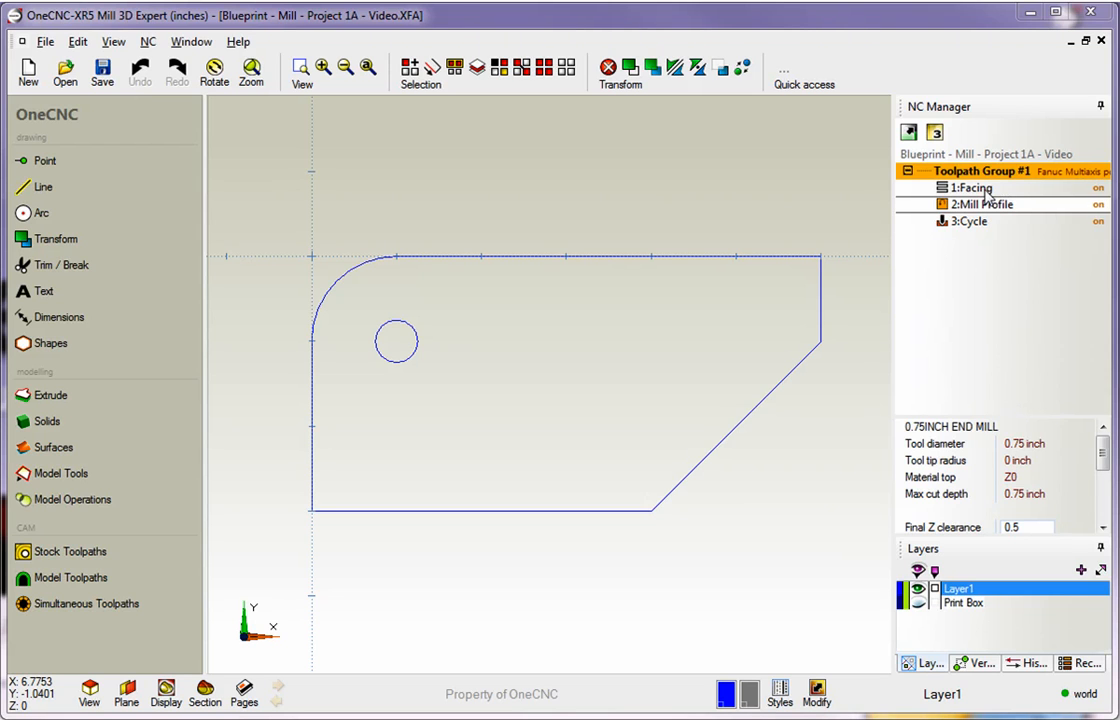
mouse_move(984, 264)
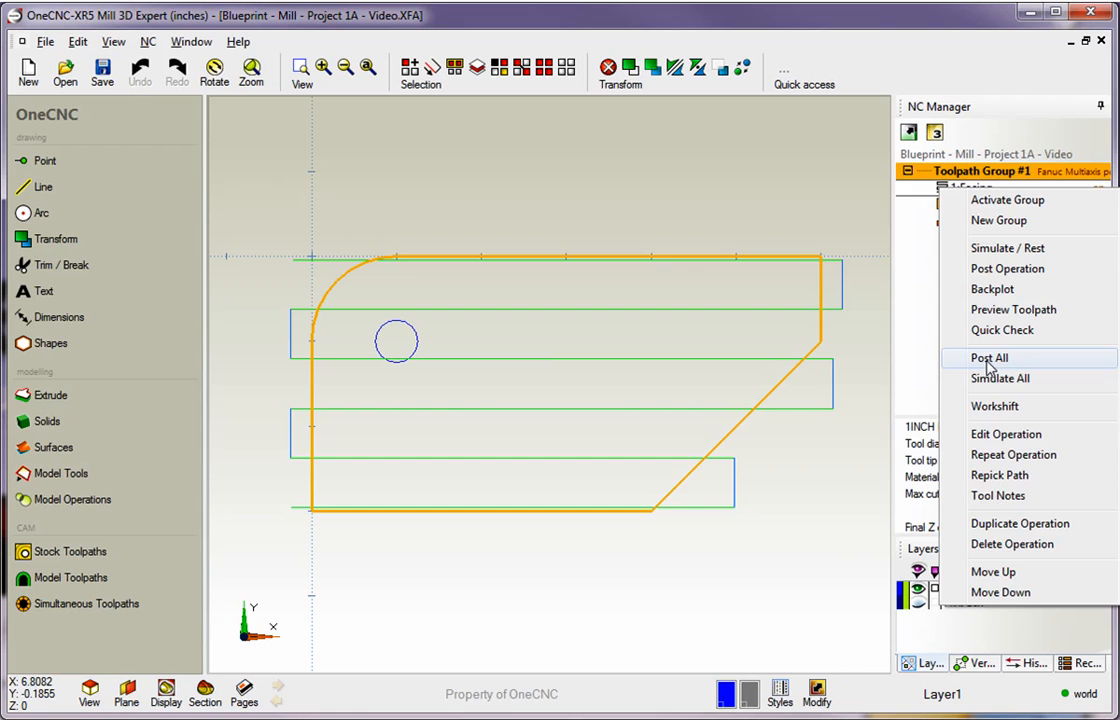
Edit the facing operation with feedrate 10 and plunge rate 6, regenerating the zigzag toolpath
click(1006, 432)
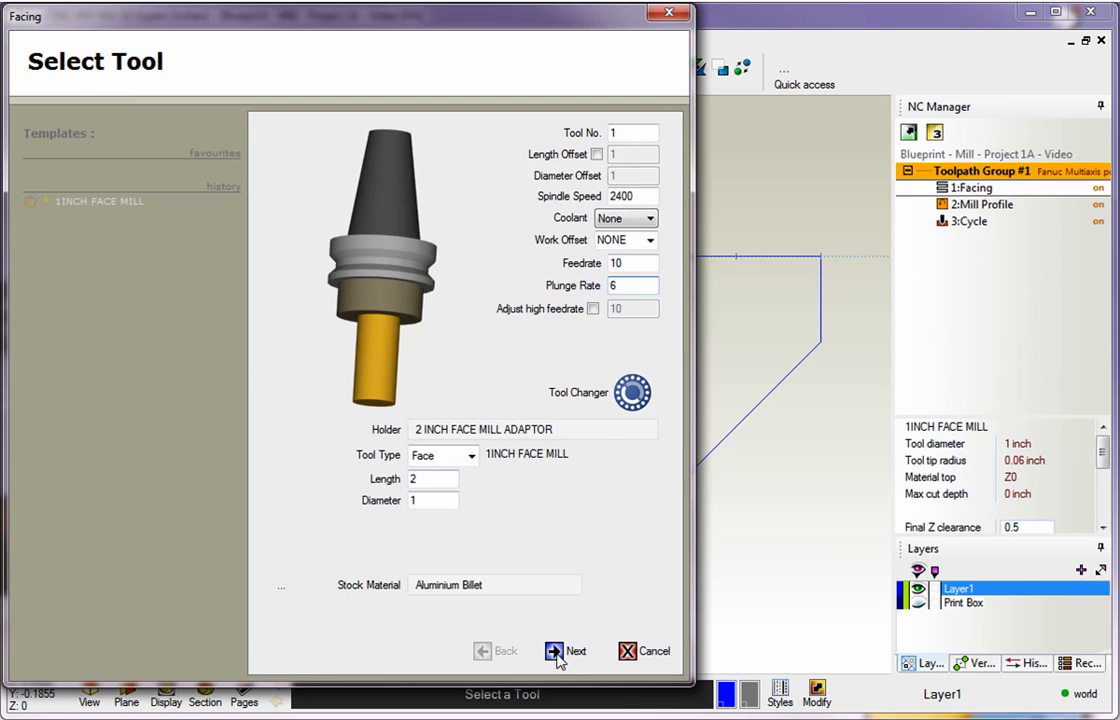
click(566, 652)
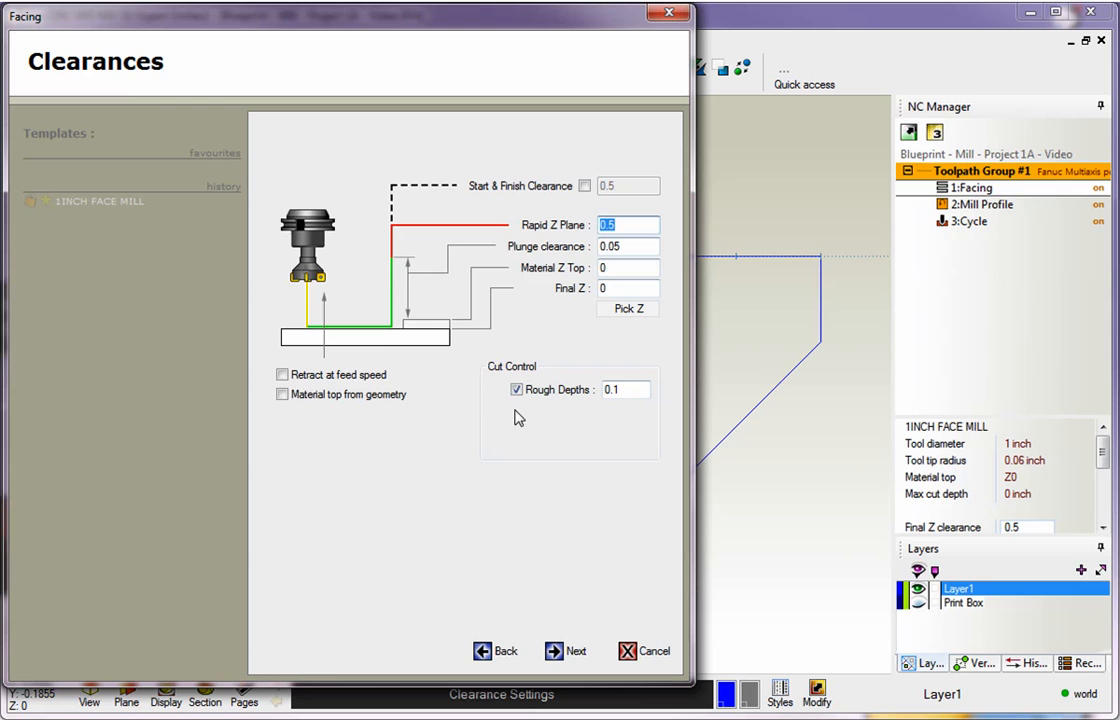
click(566, 652)
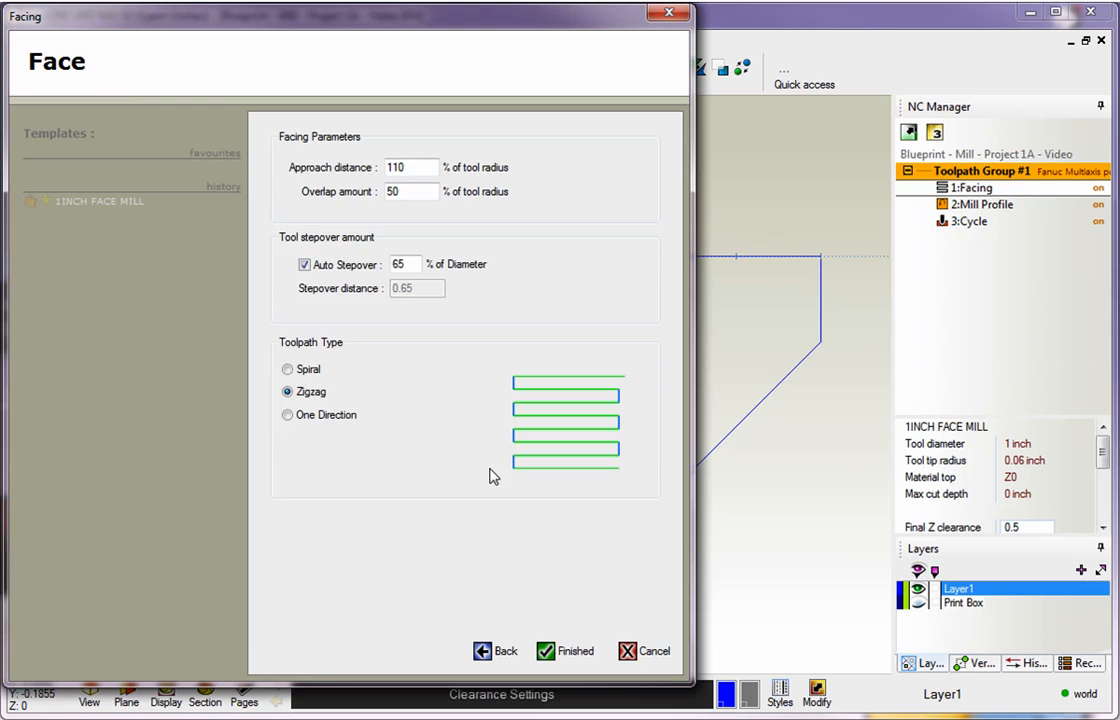
click(572, 652)
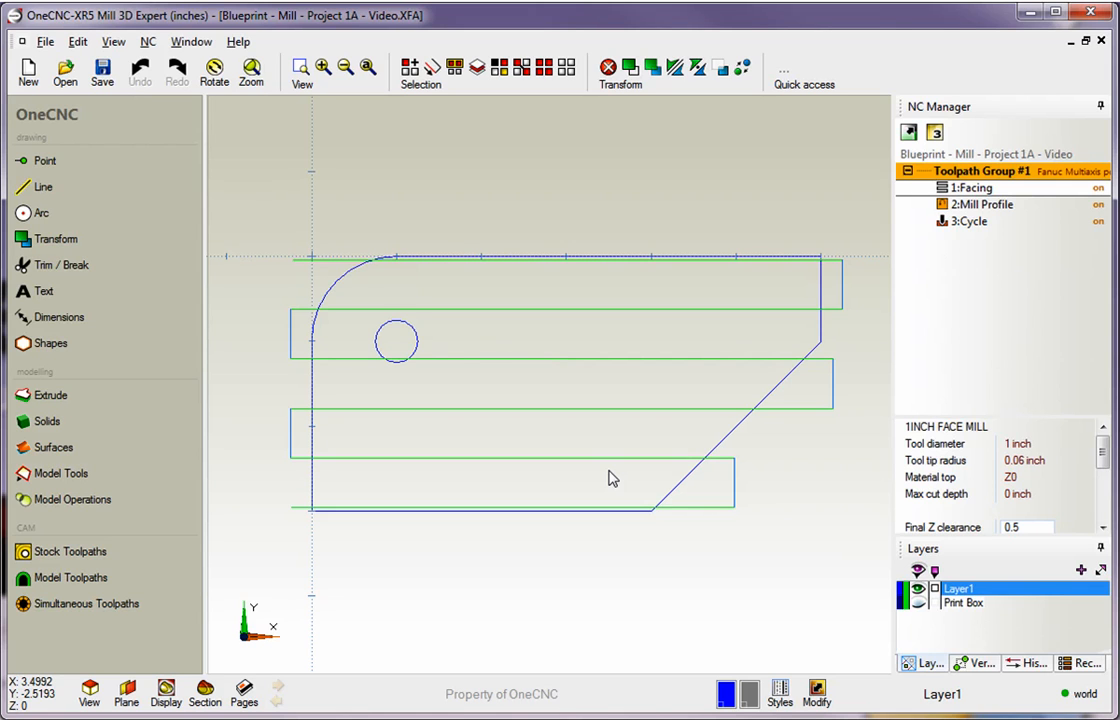
mouse_move(826, 312)
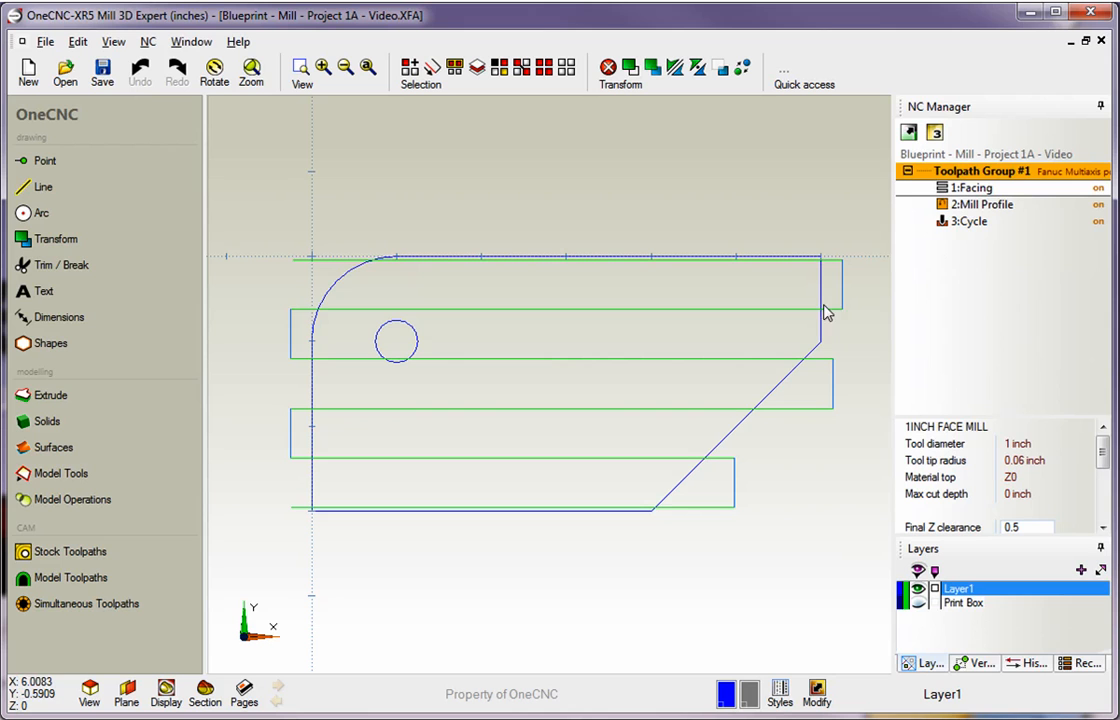
Bring up the Facing operation's actions in NC Manager to clear its toolpath preview
right_click(984, 172)
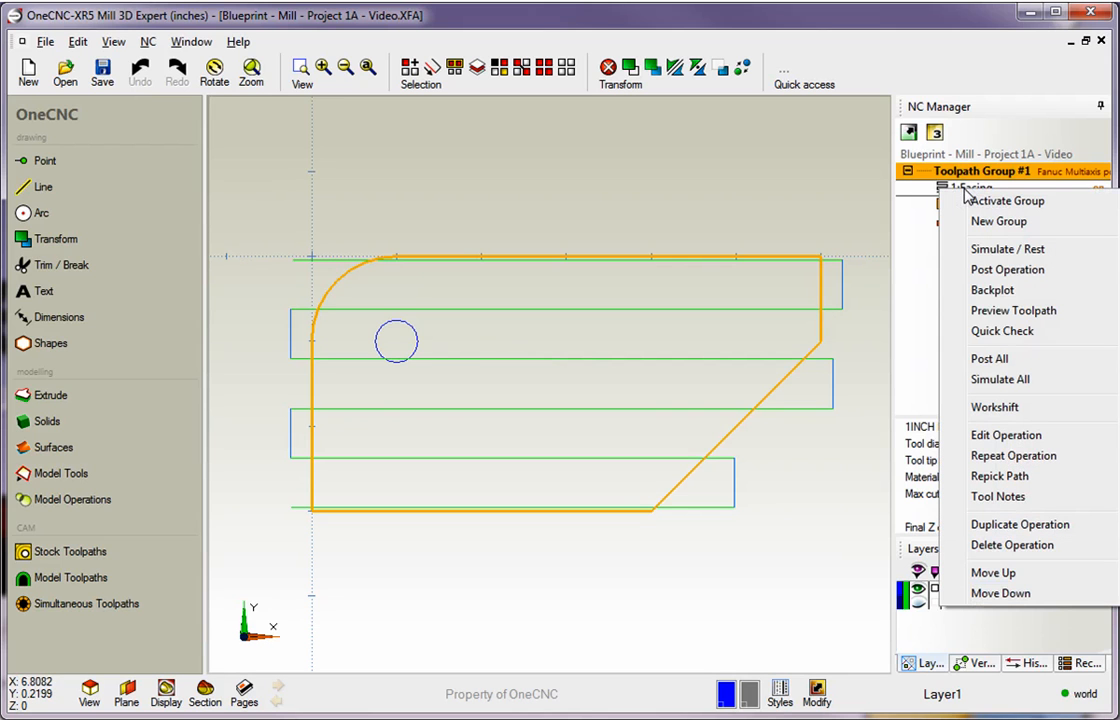
mouse_move(988, 446)
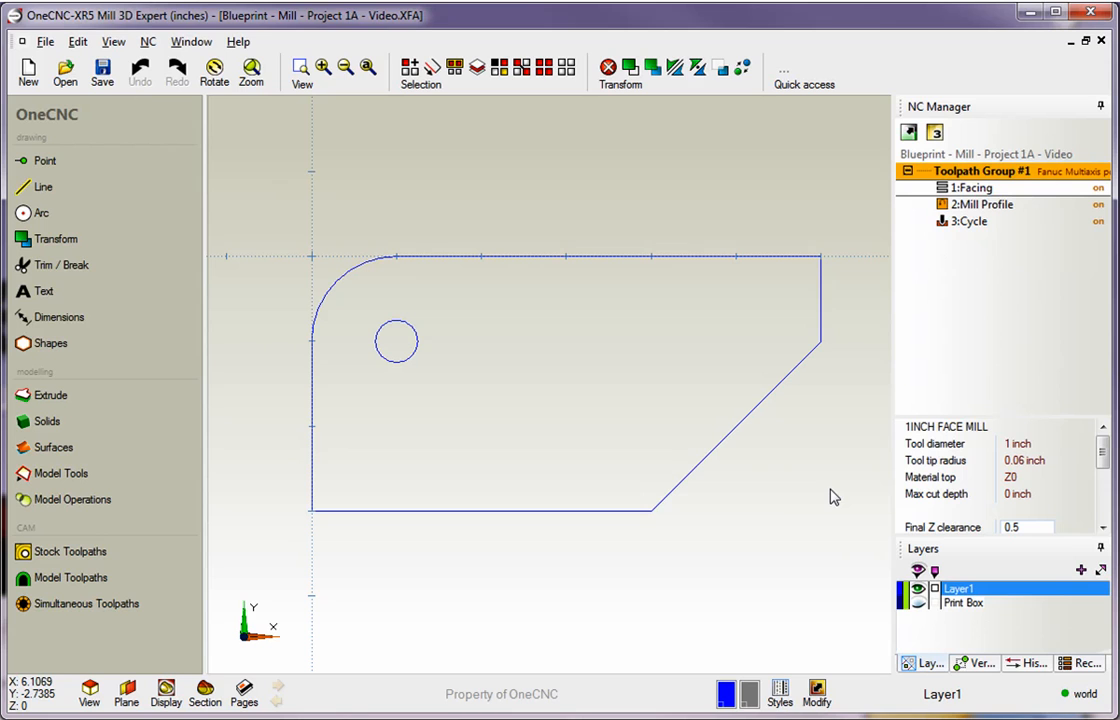
mouse_move(912, 348)
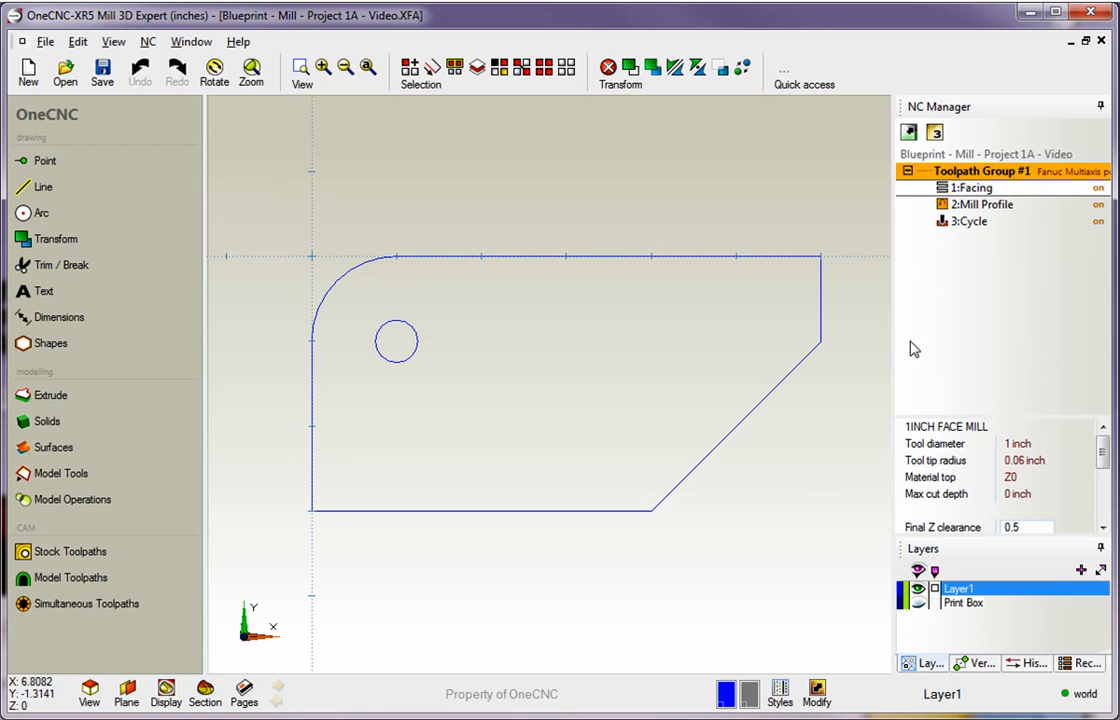
mouse_move(972, 232)
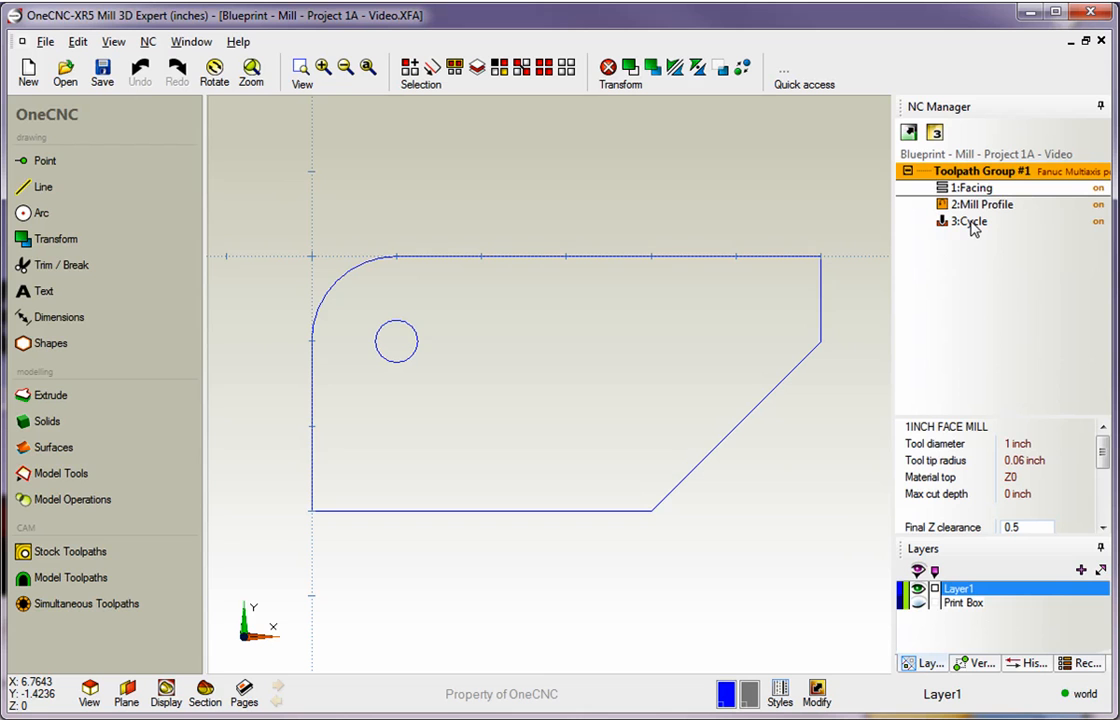
mouse_move(976, 228)
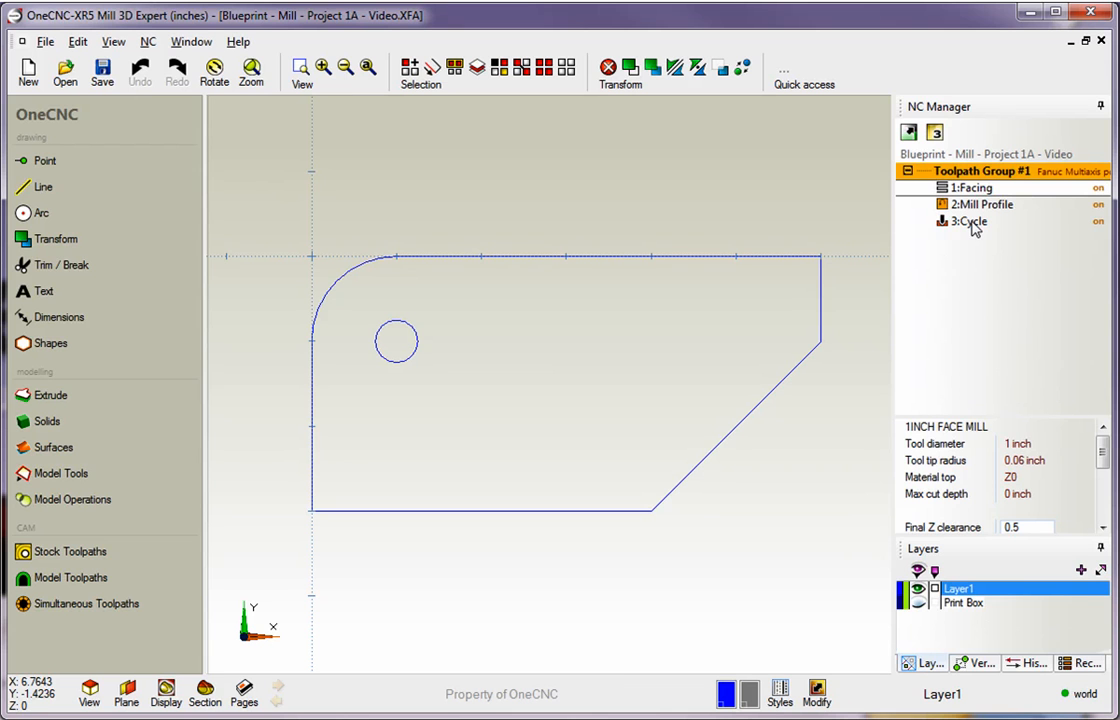
Edit the 3:Cycle drilling operation with Final Z -0.5 and apply the G83 peck cycle
double_click(968, 220)
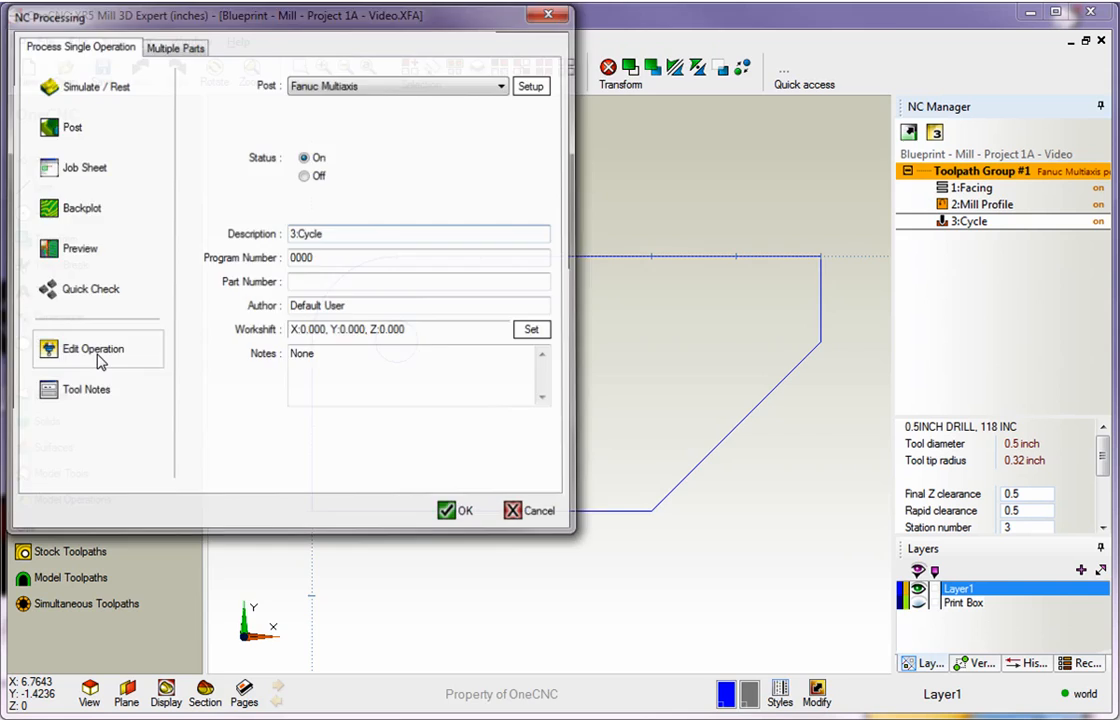
click(92, 348)
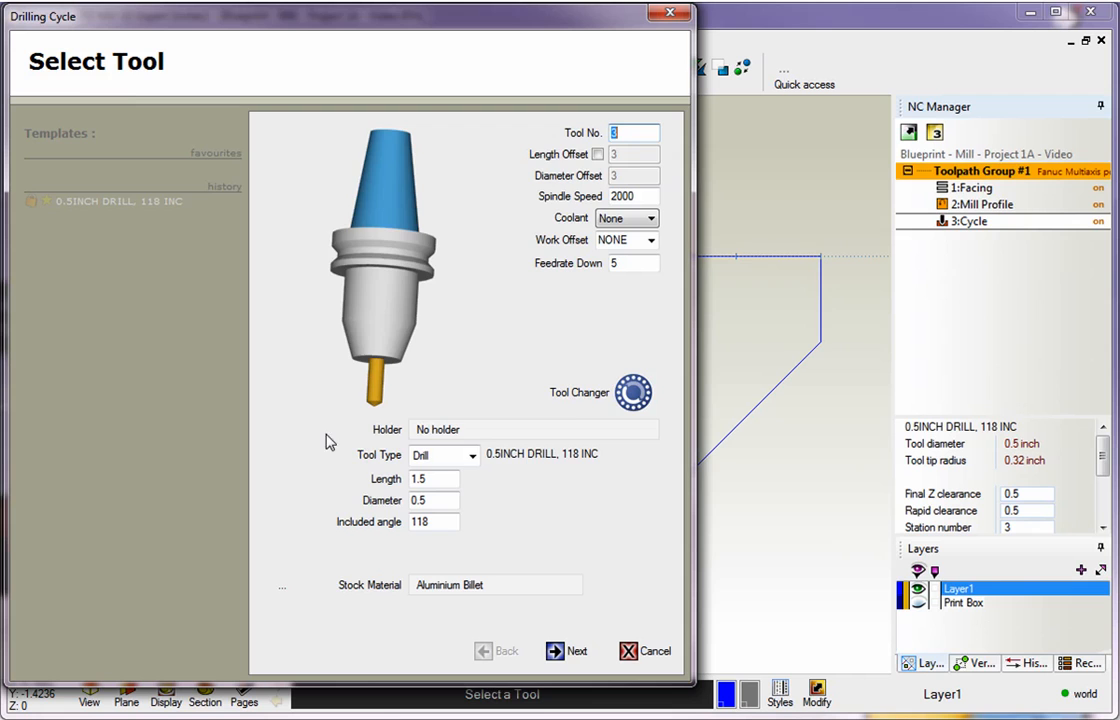
click(568, 652)
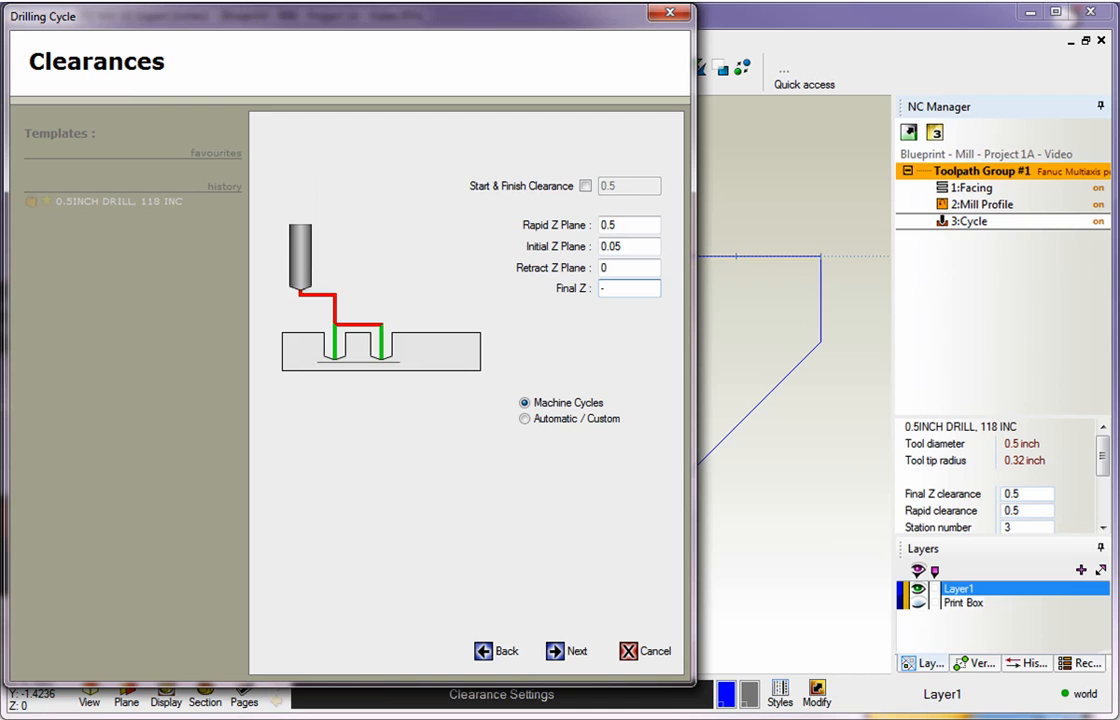
text(-.5)
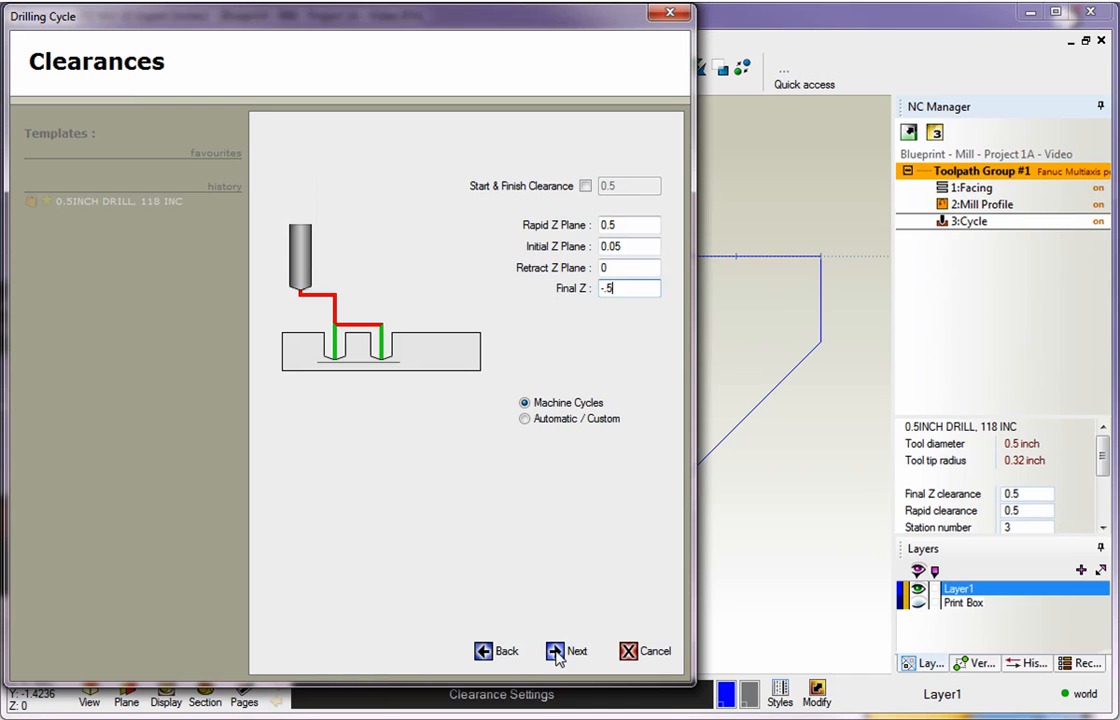
click(568, 652)
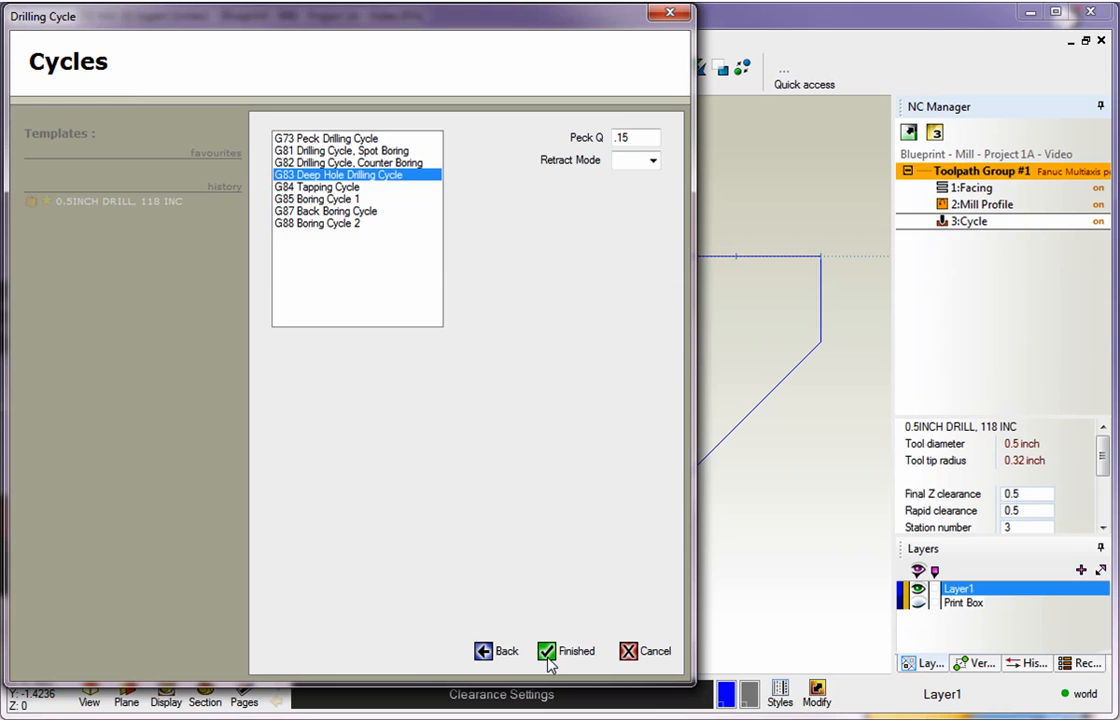
click(566, 652)
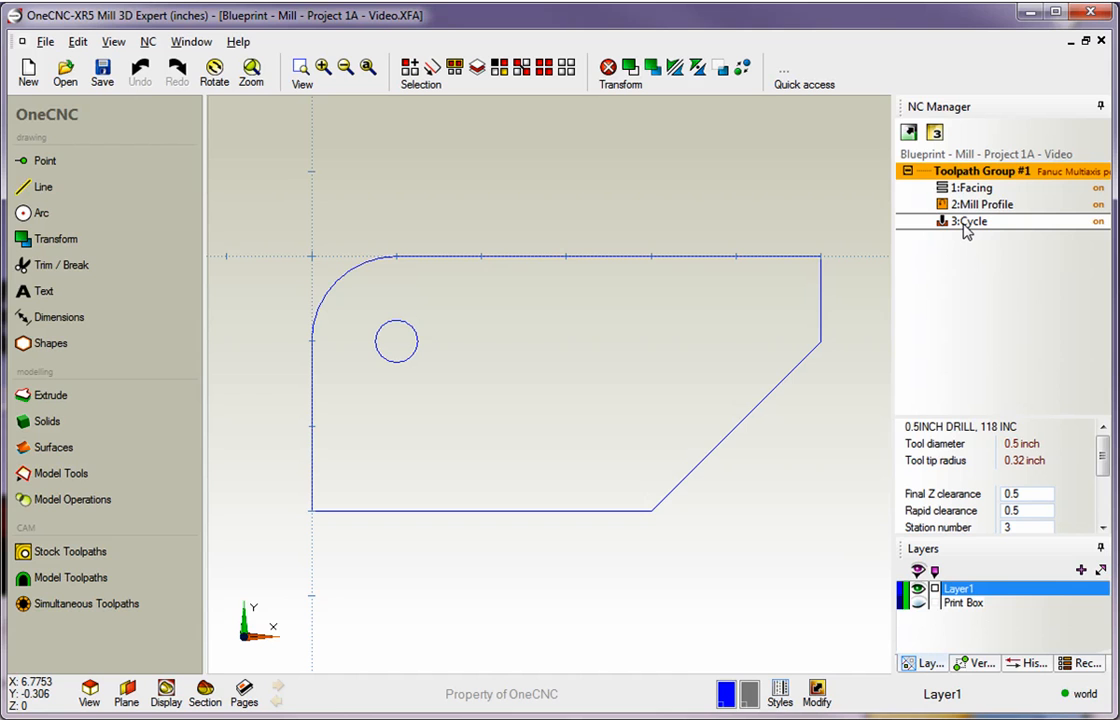
Review the Facing, Cycle and Mill Profile operations, ending on 2:Mill Profile's tool parameters
double_click(972, 220)
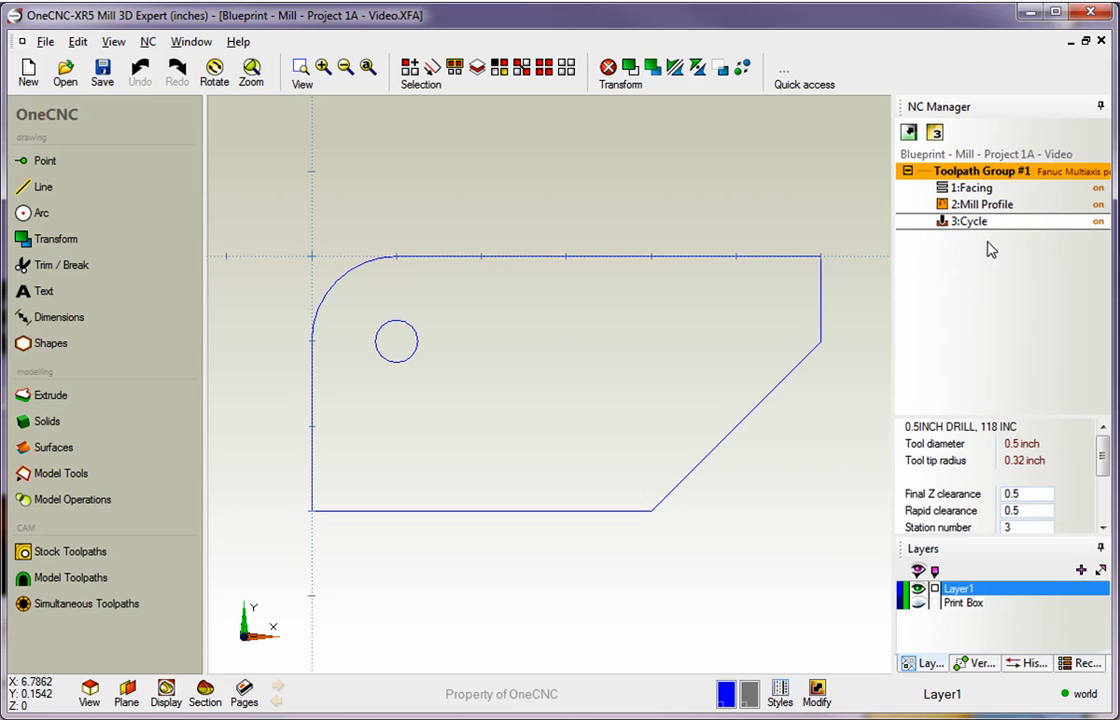
mouse_move(986, 428)
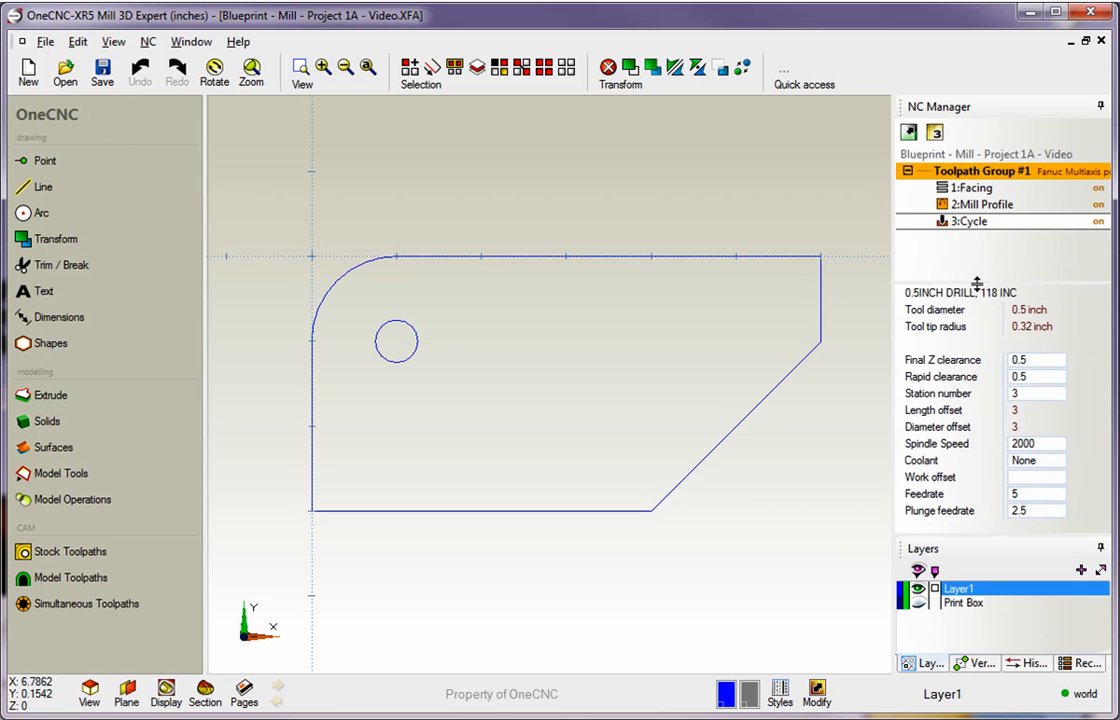
click(972, 188)
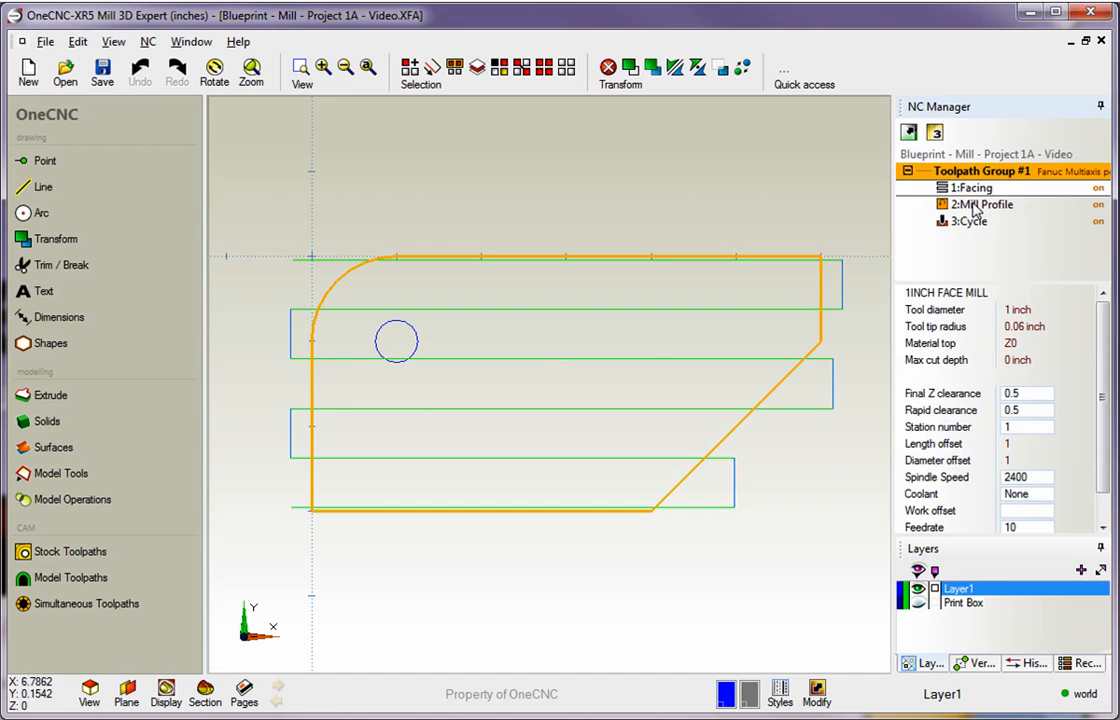
click(968, 220)
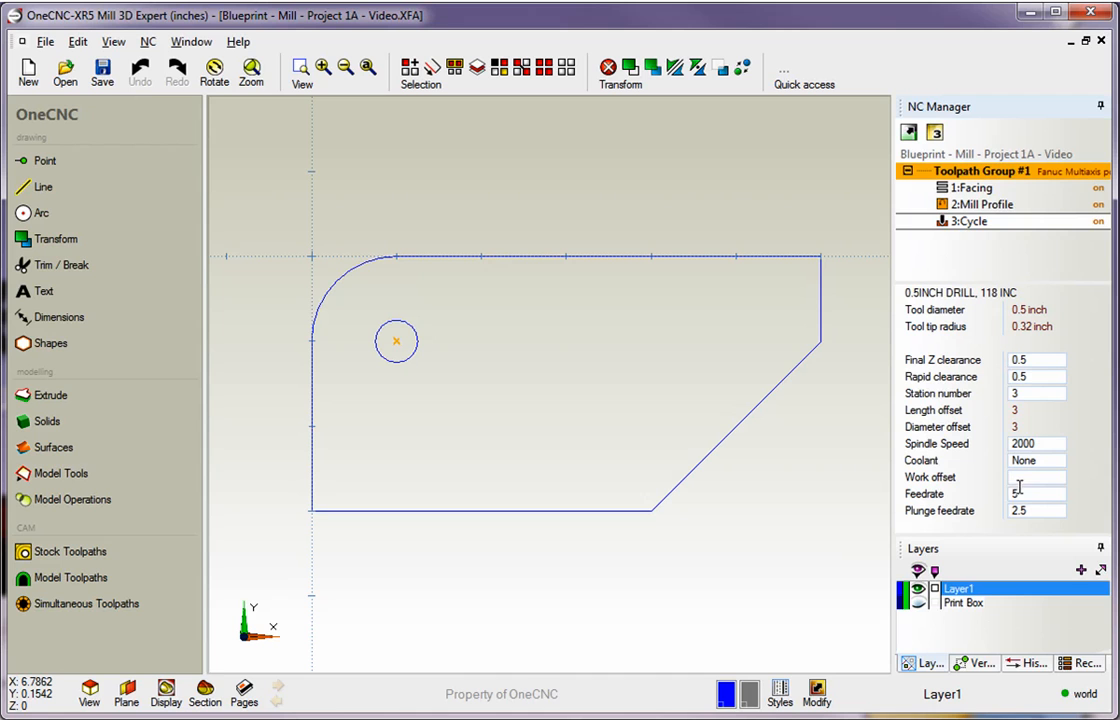
click(984, 204)
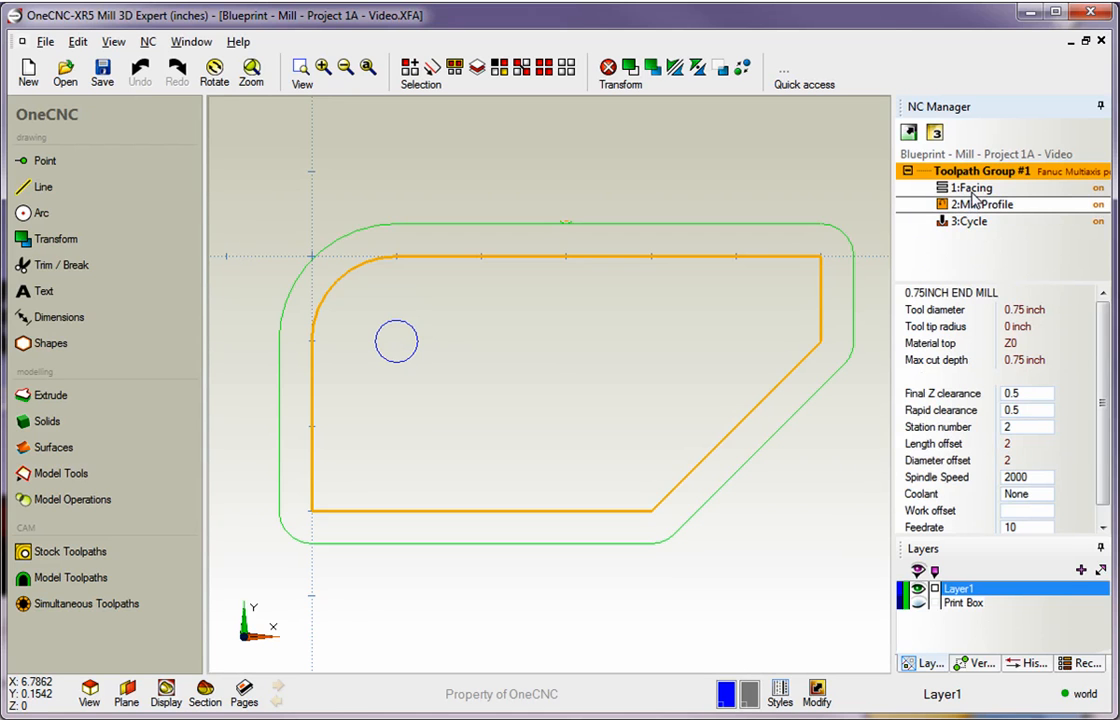
click(972, 188)
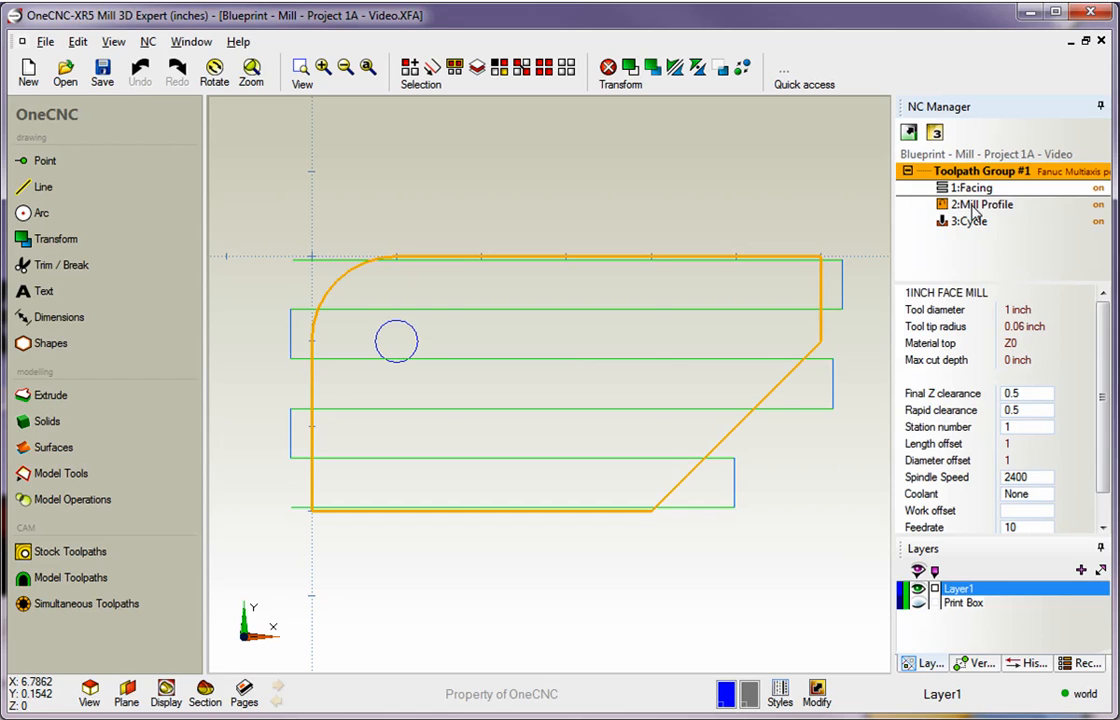
click(982, 204)
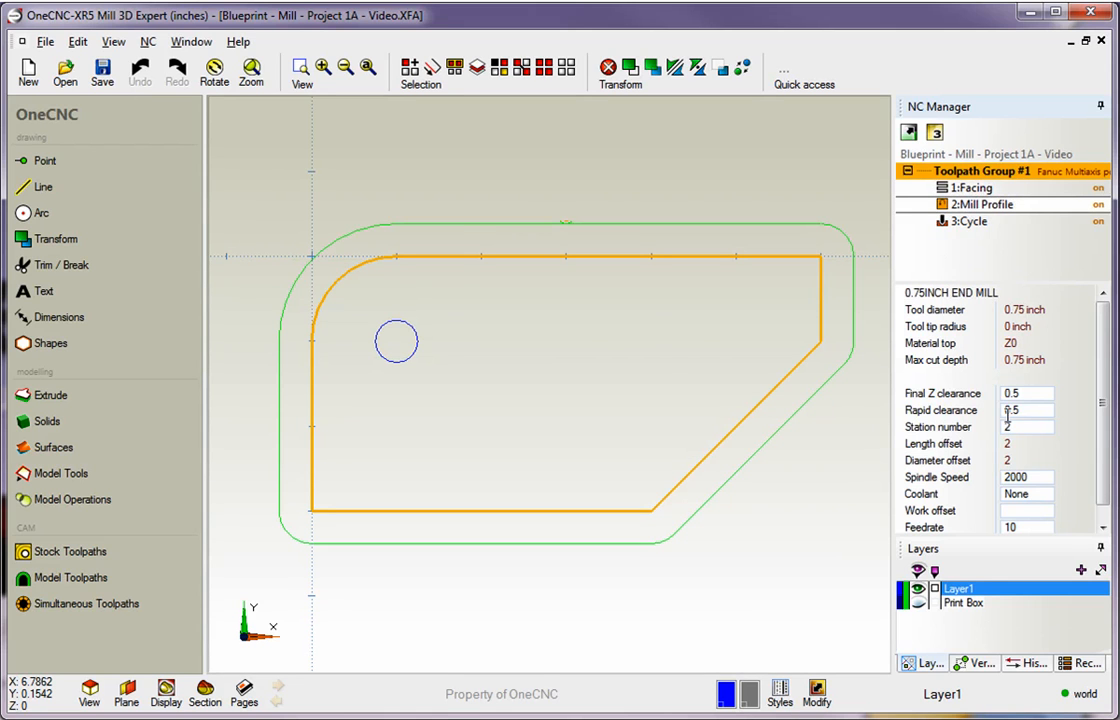
scroll(down, 3)
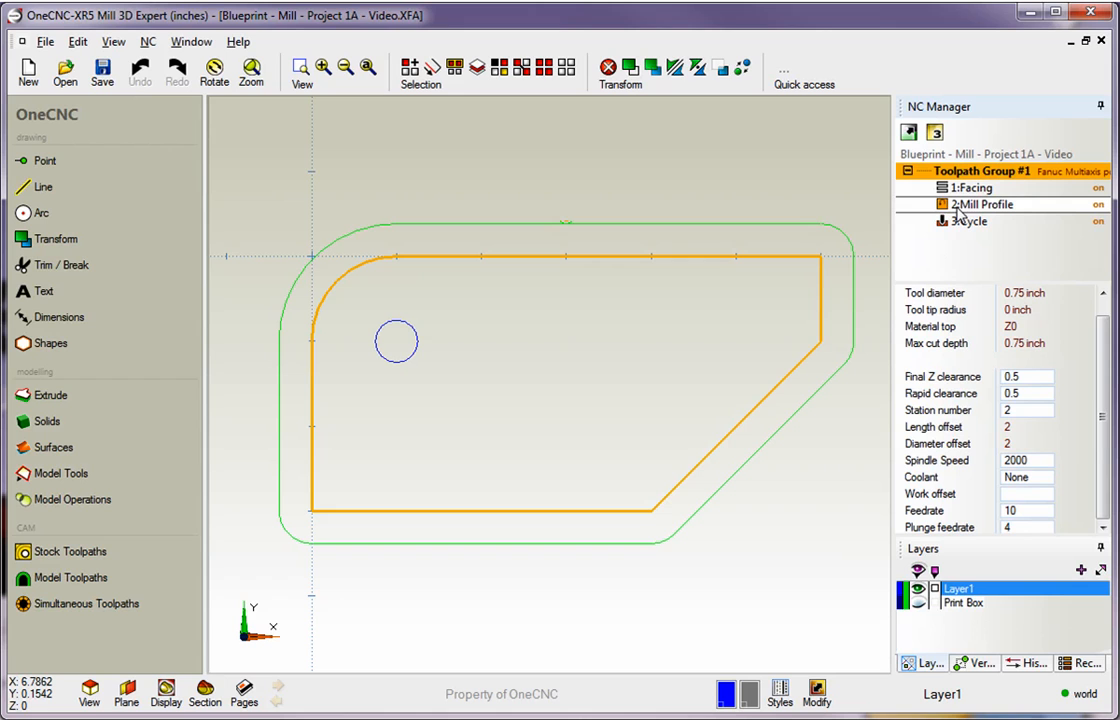
mouse_move(964, 210)
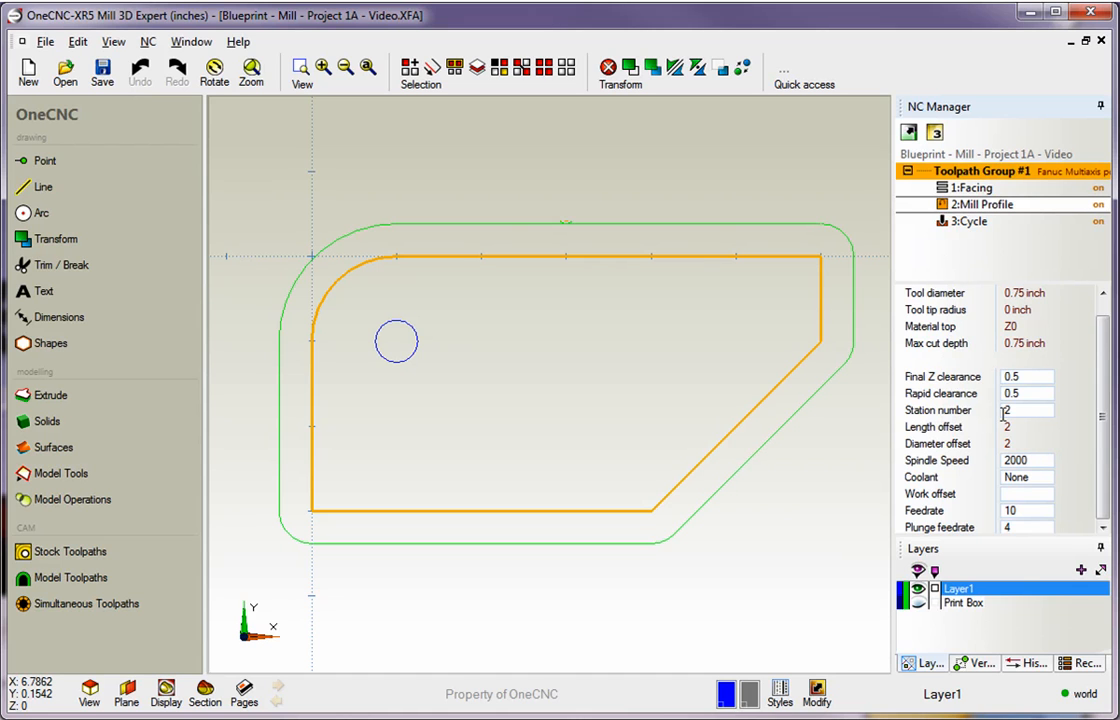
Set the Mill Profile end mill's station number to 5, updating length and diameter offsets to 5
click(1024, 410)
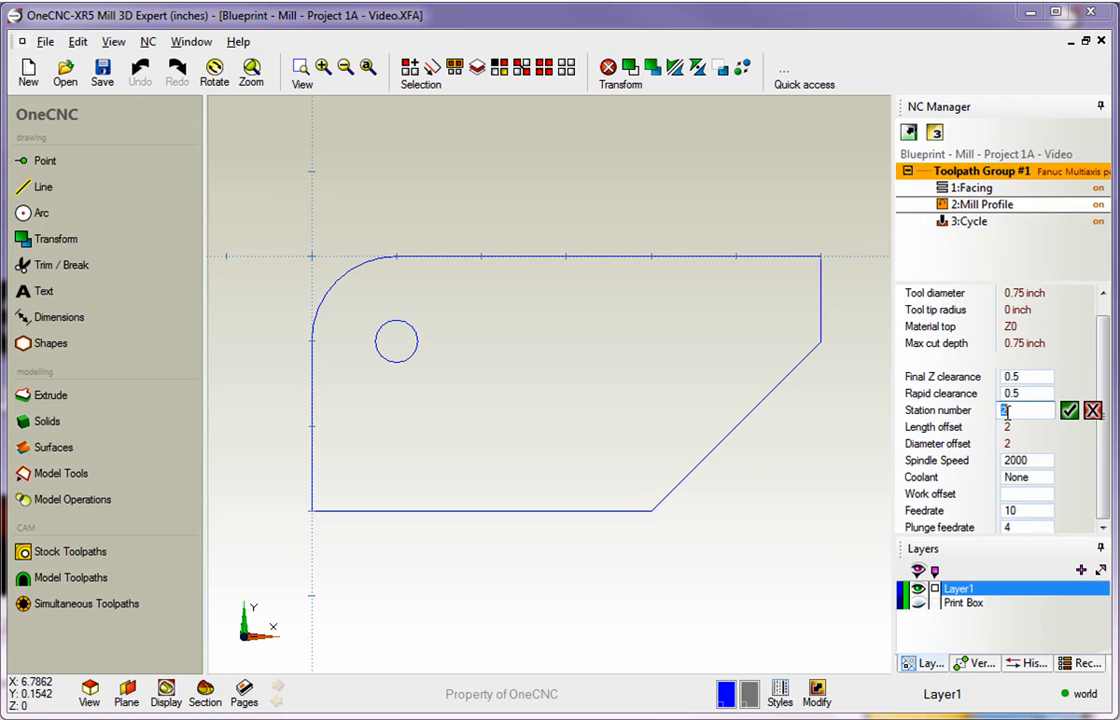
text(5)
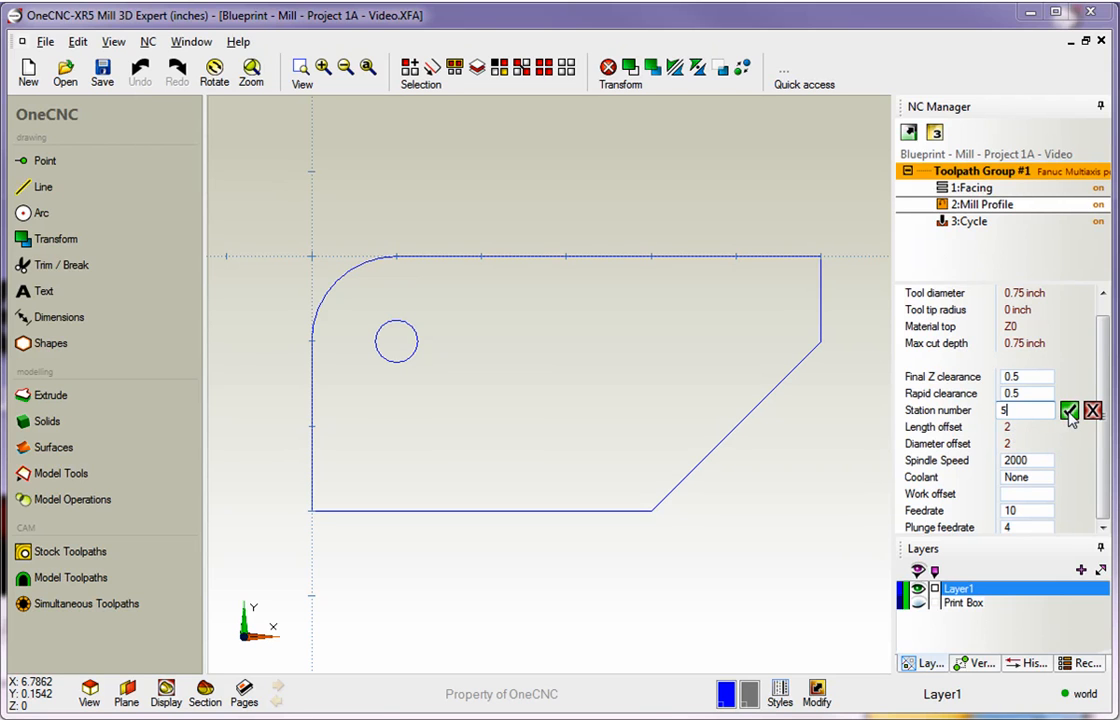
click(1068, 410)
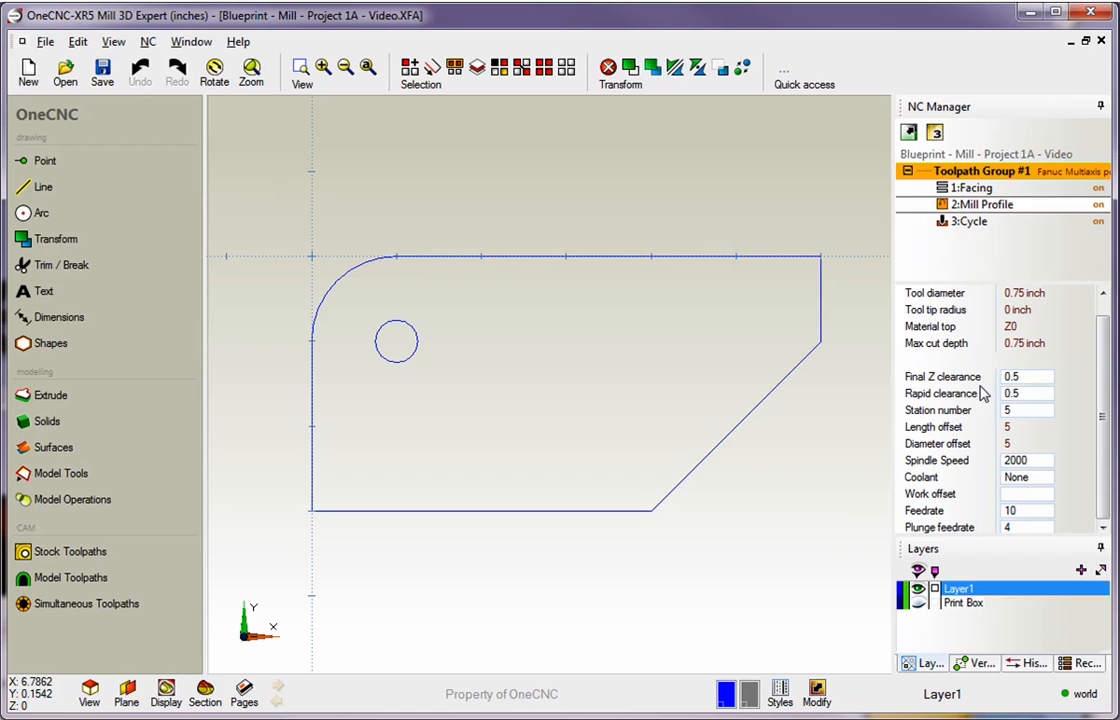
mouse_move(1020, 442)
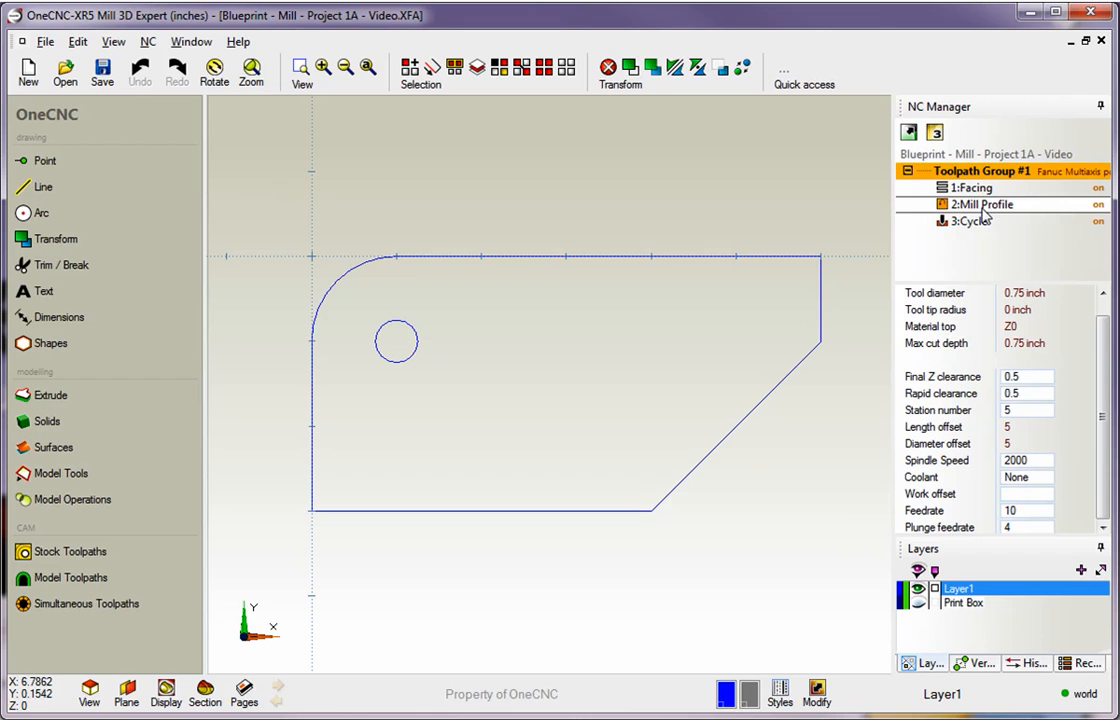
mouse_move(980, 218)
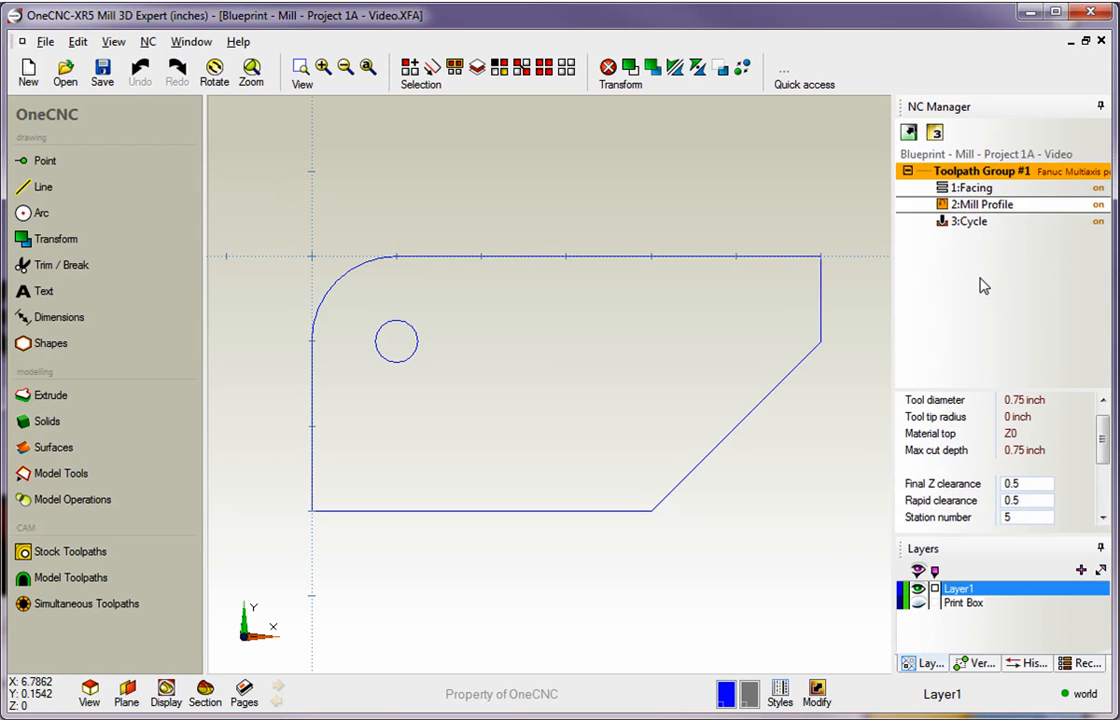
mouse_move(620, 316)
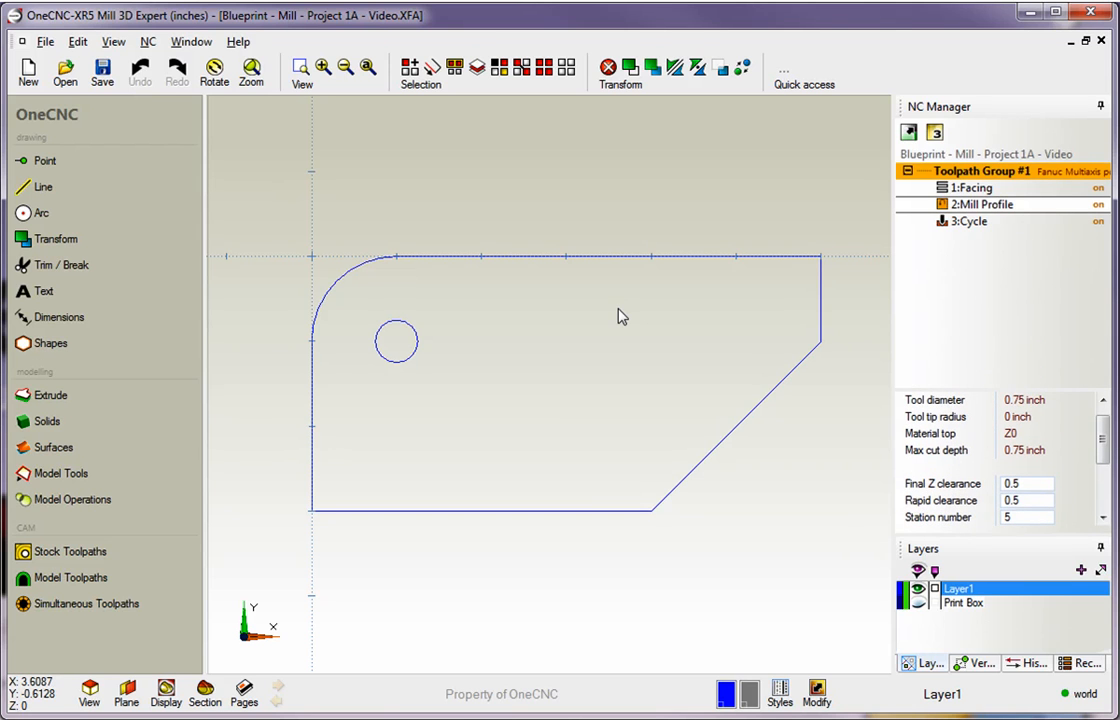